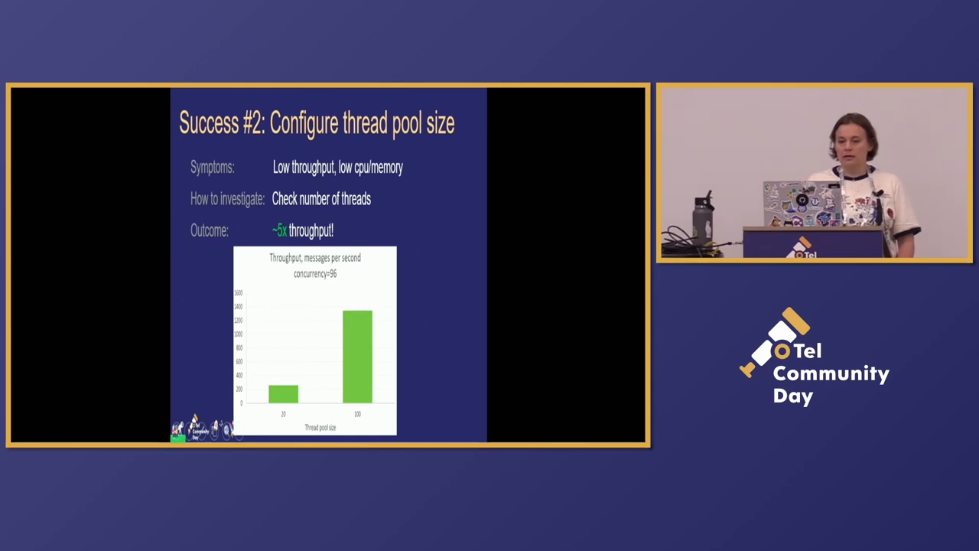
{"action": "key", "text": "right"}
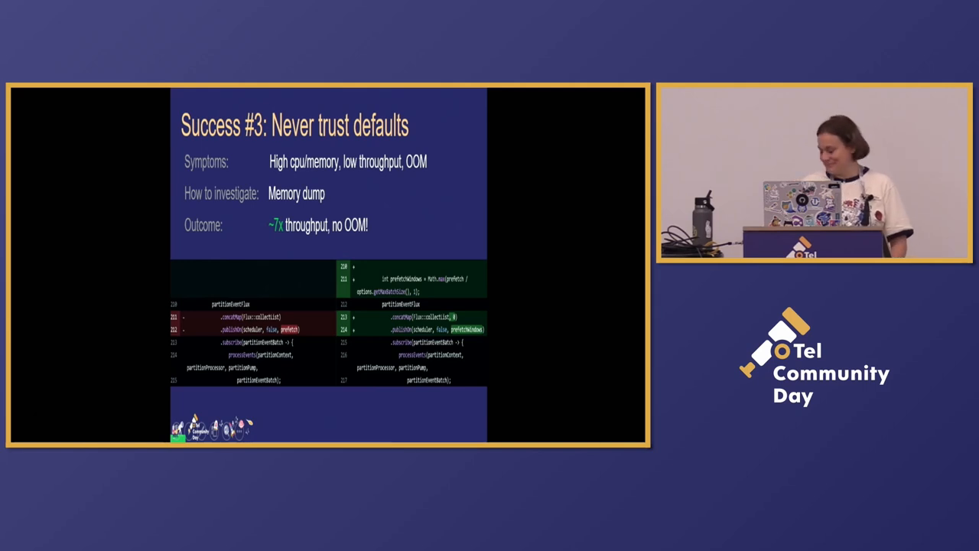